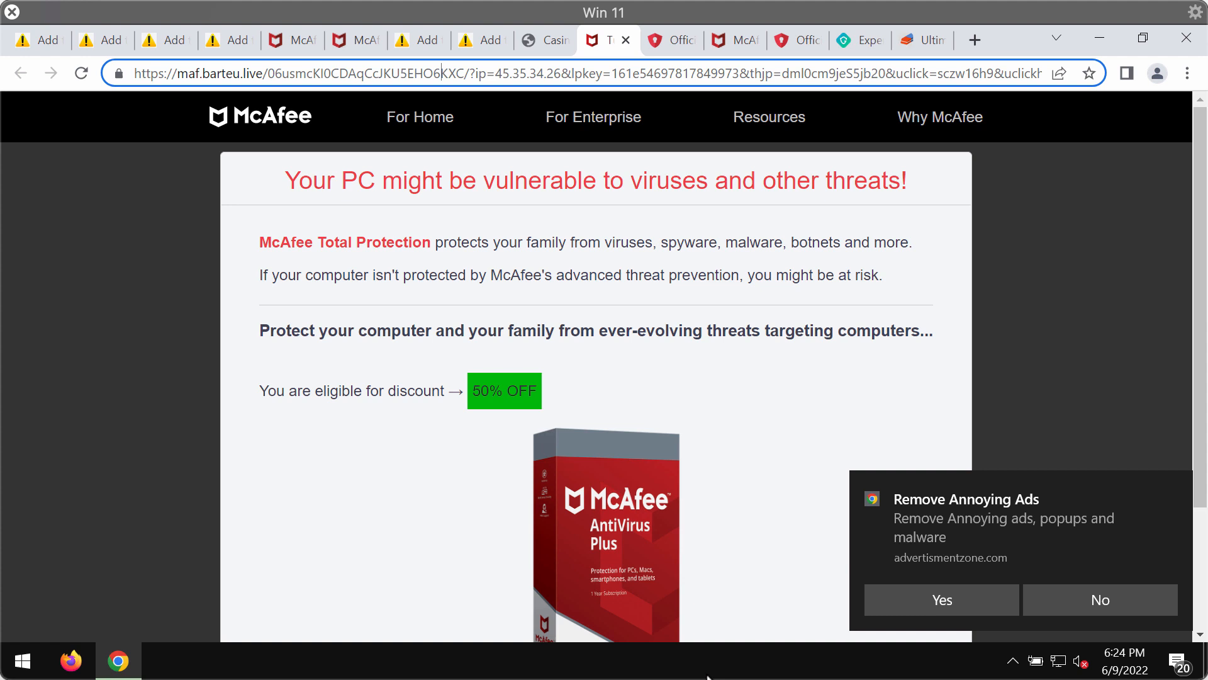
pyautogui.moveTo(906, 640)
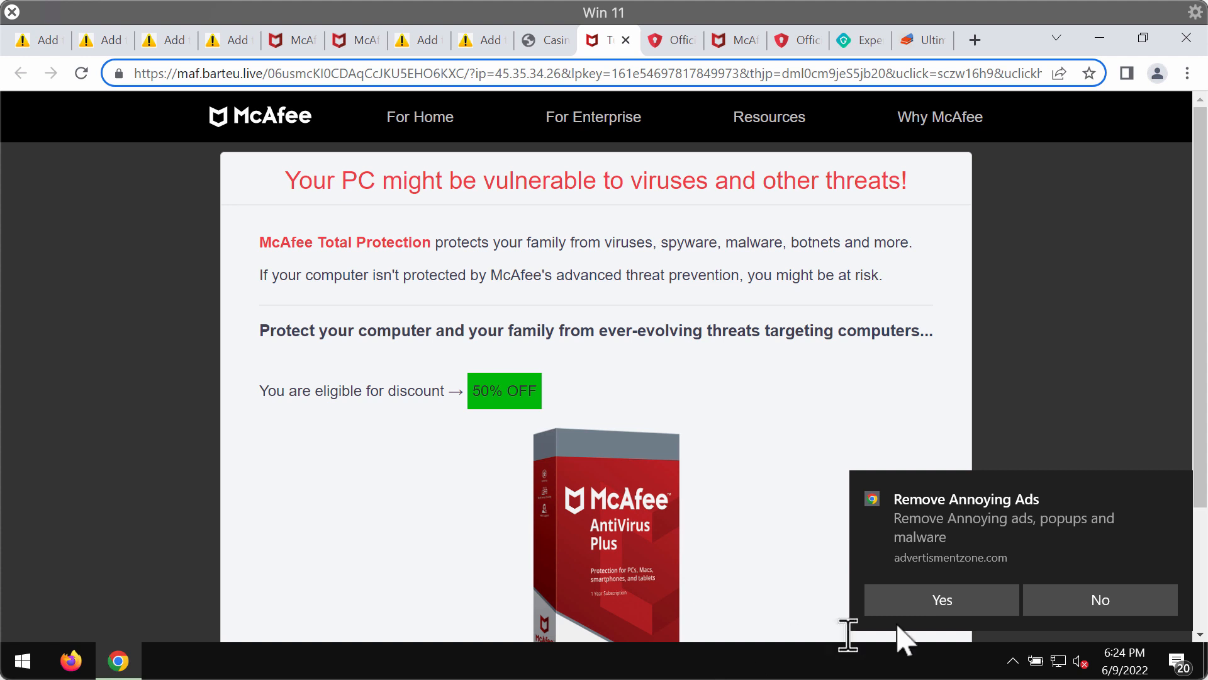
pyautogui.moveTo(989, 47)
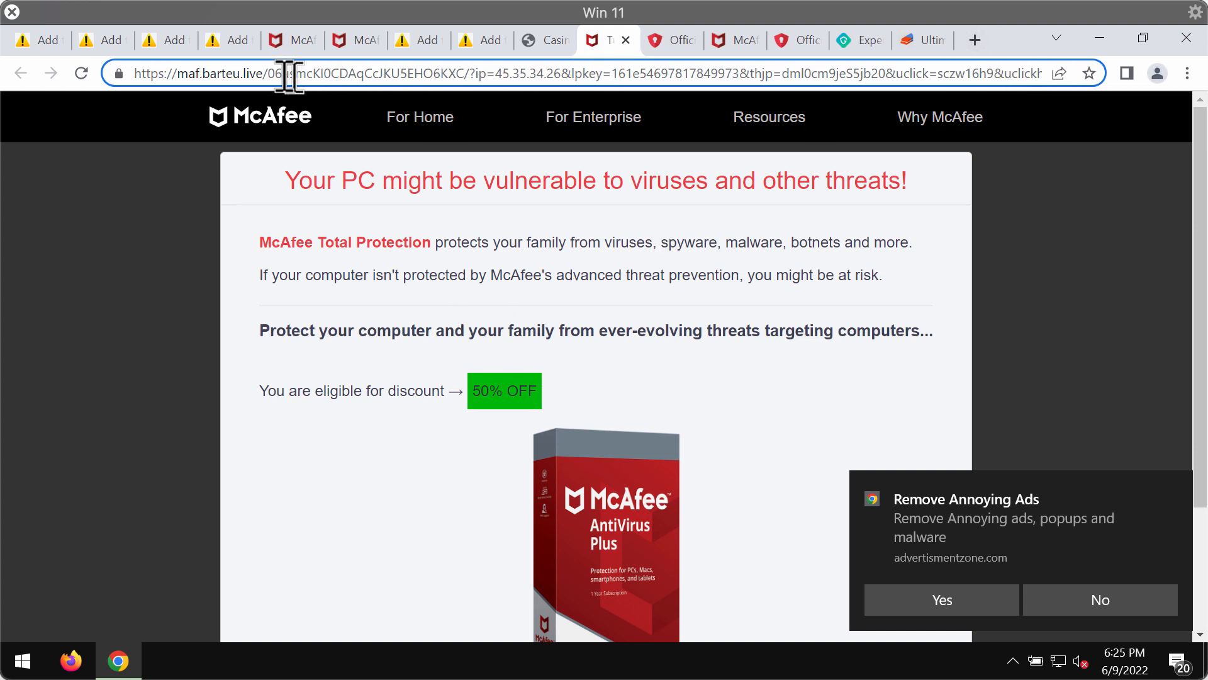
pyautogui.moveTo(363, 391)
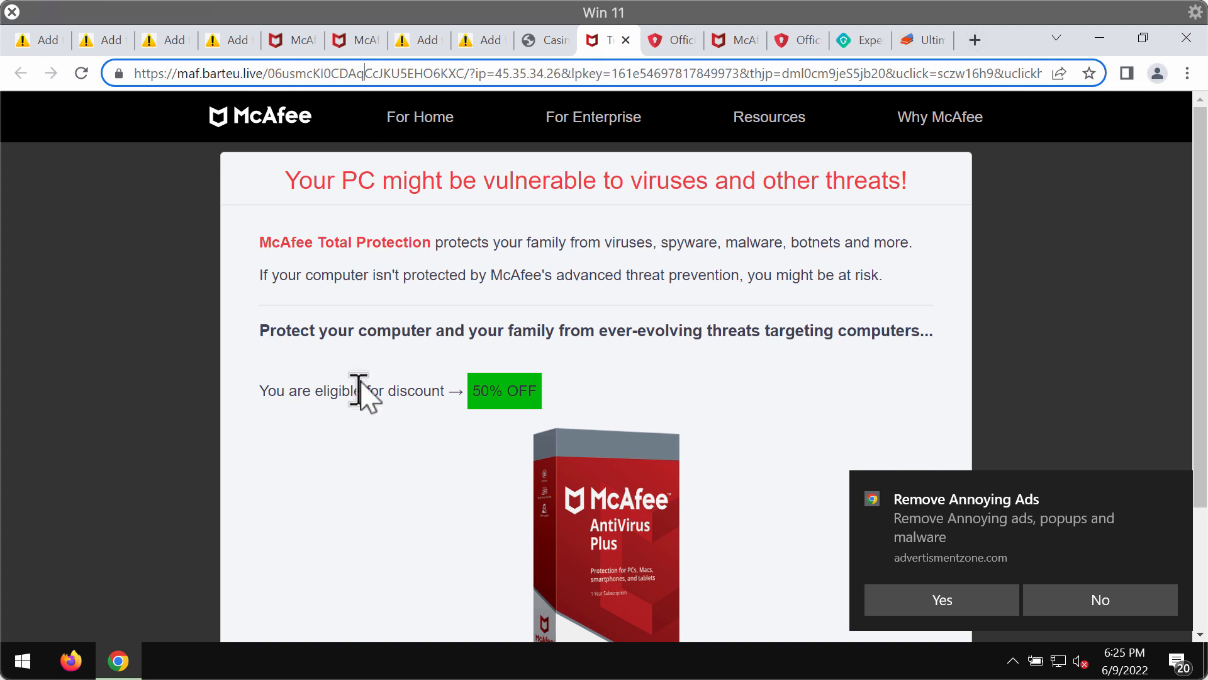
pyautogui.moveTo(447, 318)
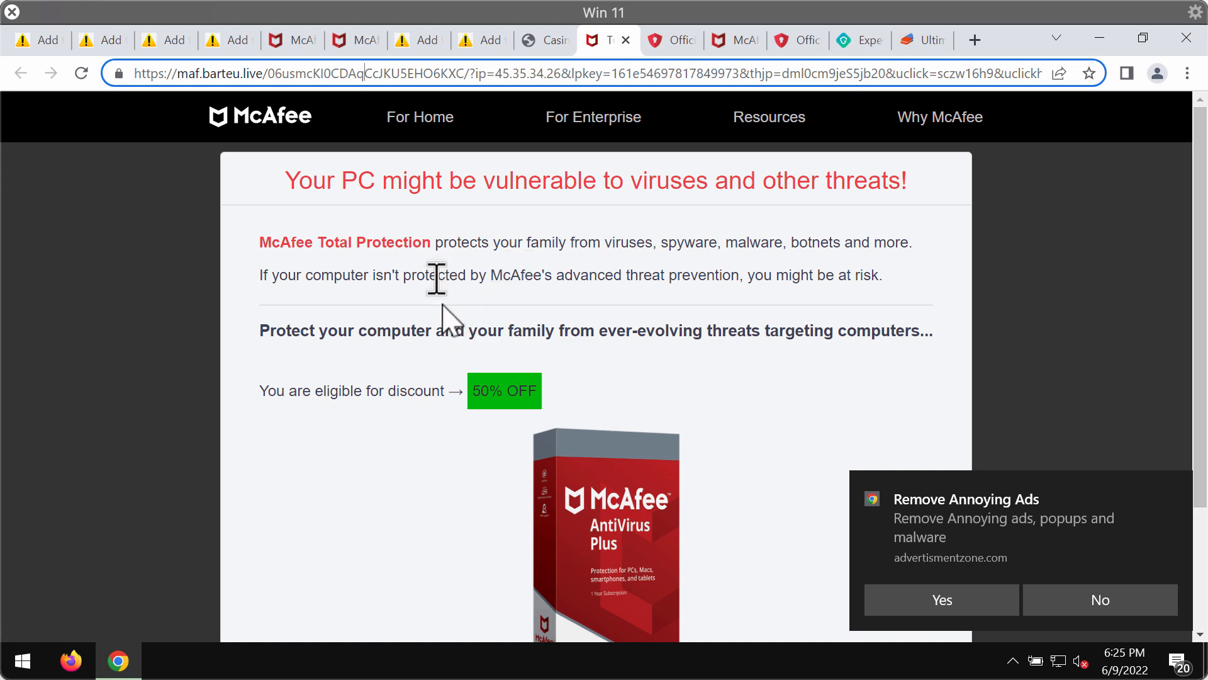
# - Scroll the fake McAfee page and accept its red Stay Protected offer
pyautogui.scroll(-3)
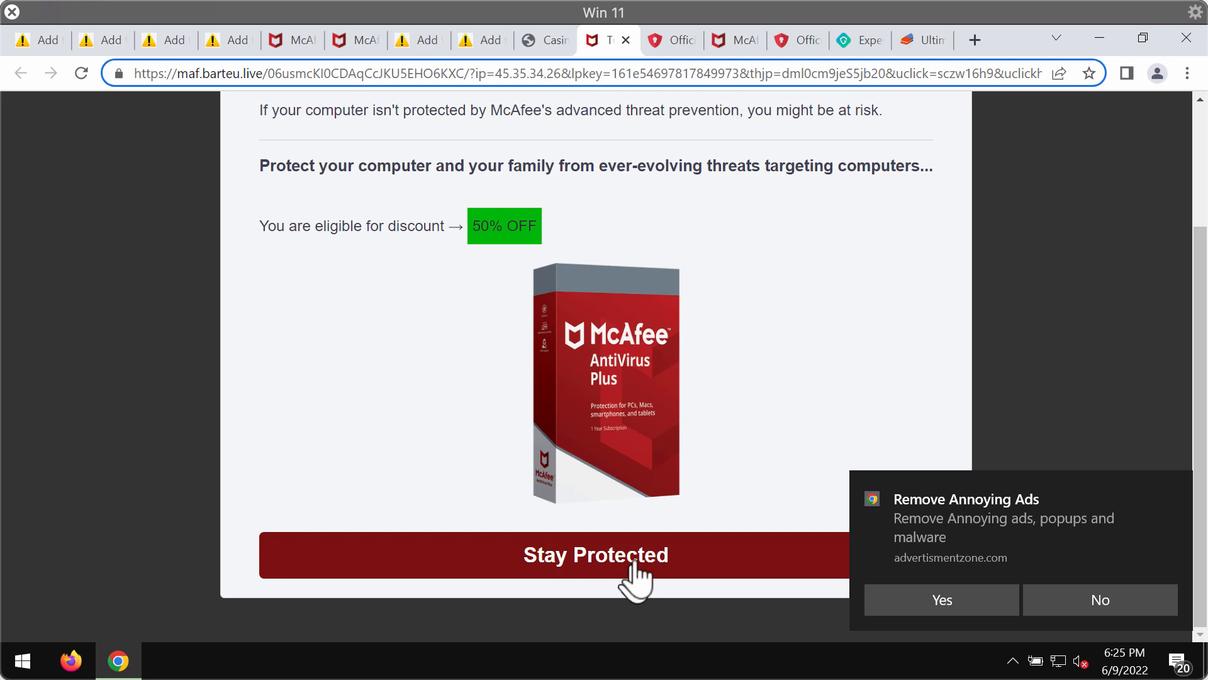
pyautogui.scroll(3)
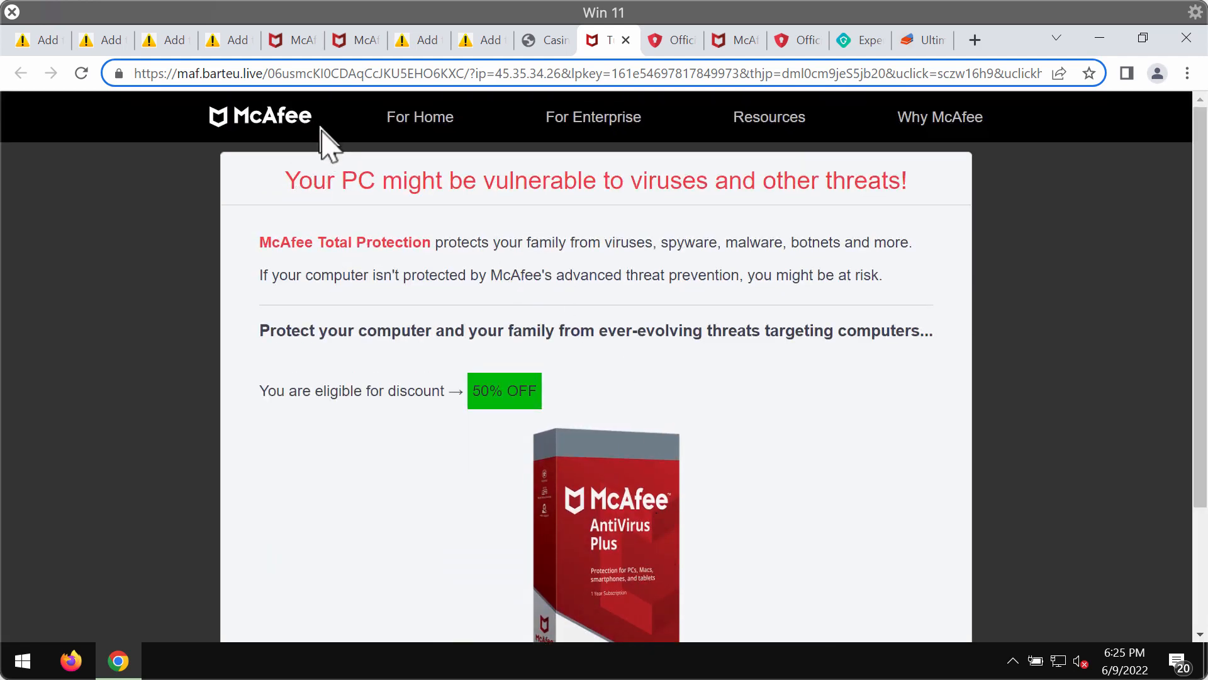
pyautogui.scroll(-3)
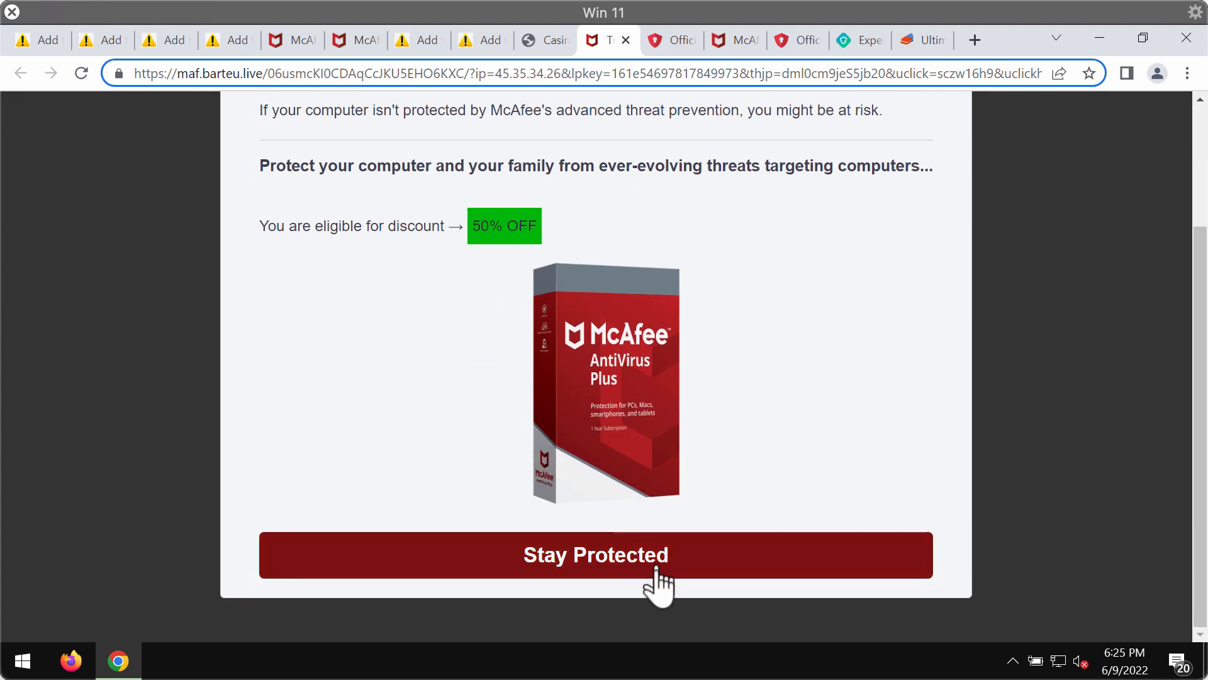
pyautogui.click(596, 554)
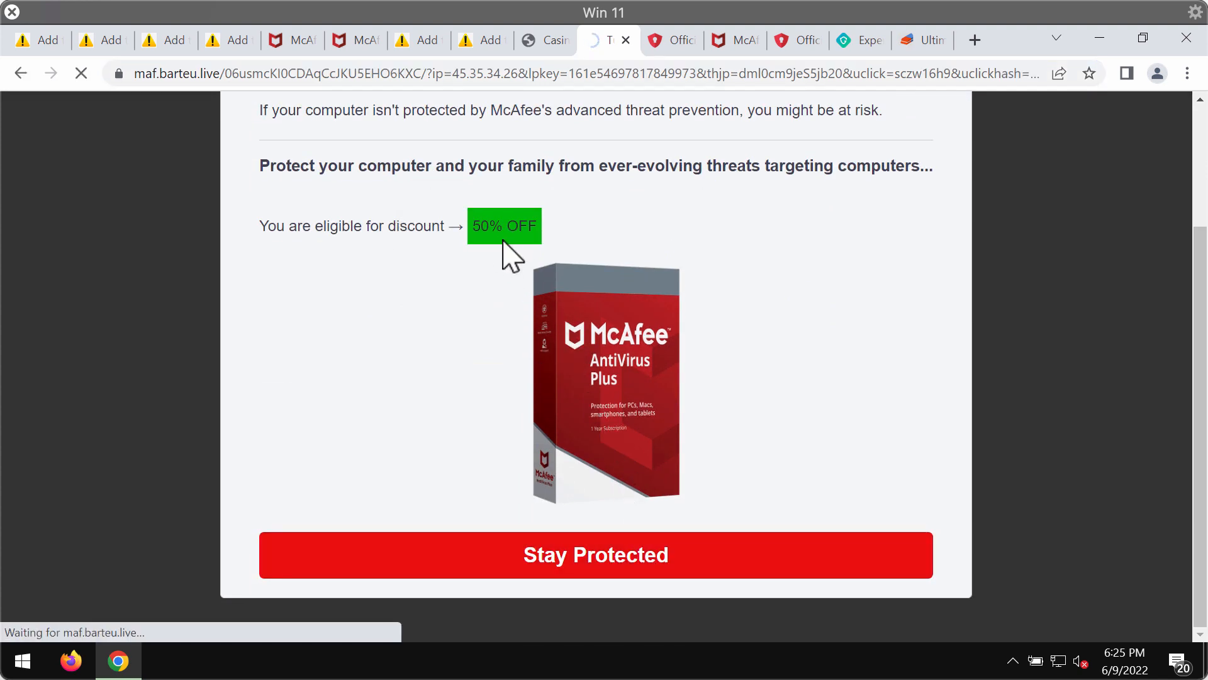
# - Follow the offer to the unreachable dpbolvw.net page, select its address, and bring up search
pyautogui.click(594, 554)
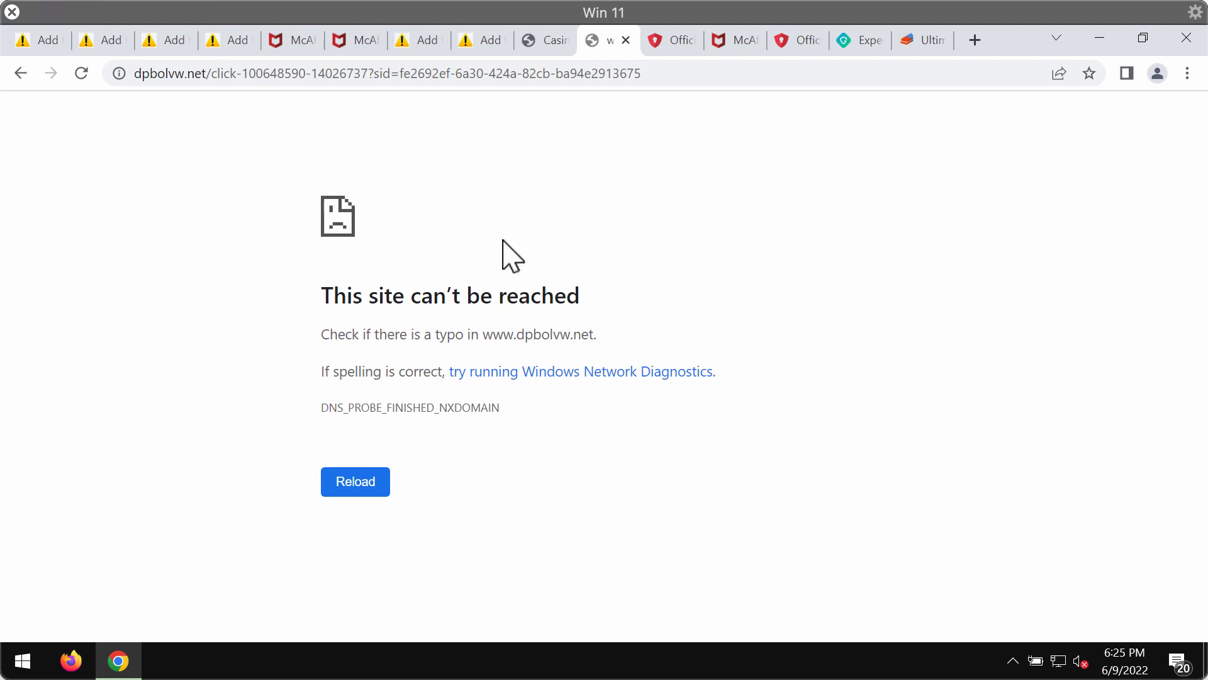
pyautogui.moveTo(690, 131)
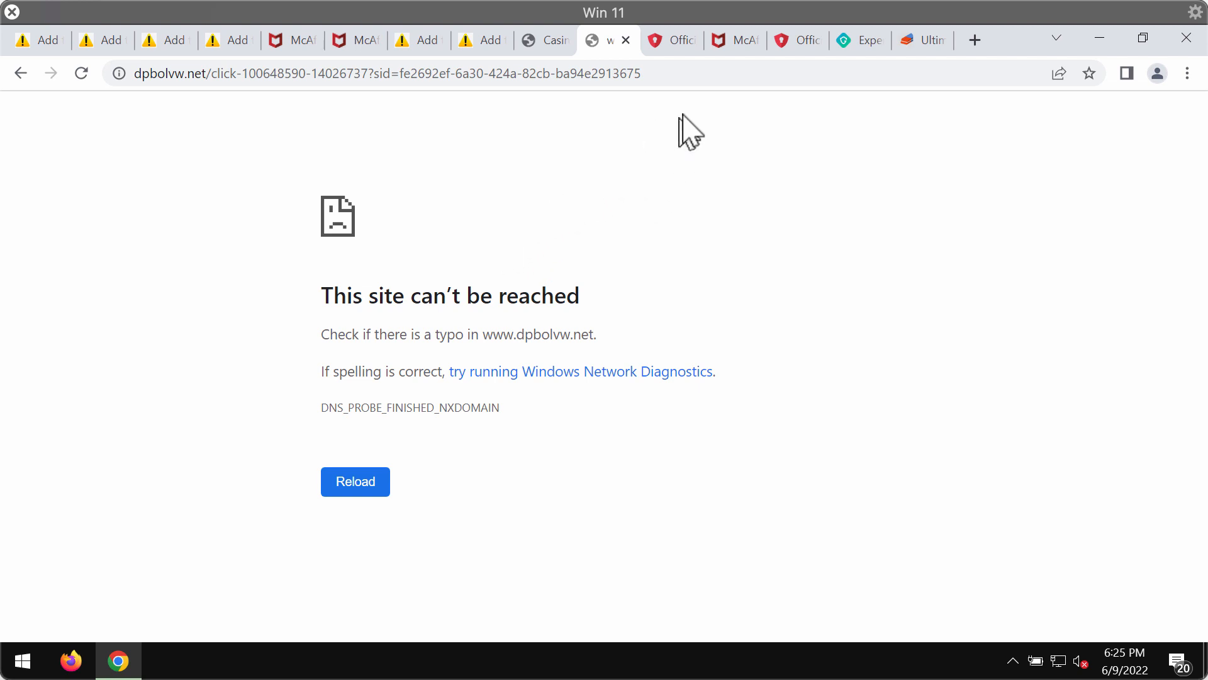
pyautogui.click(378, 73)
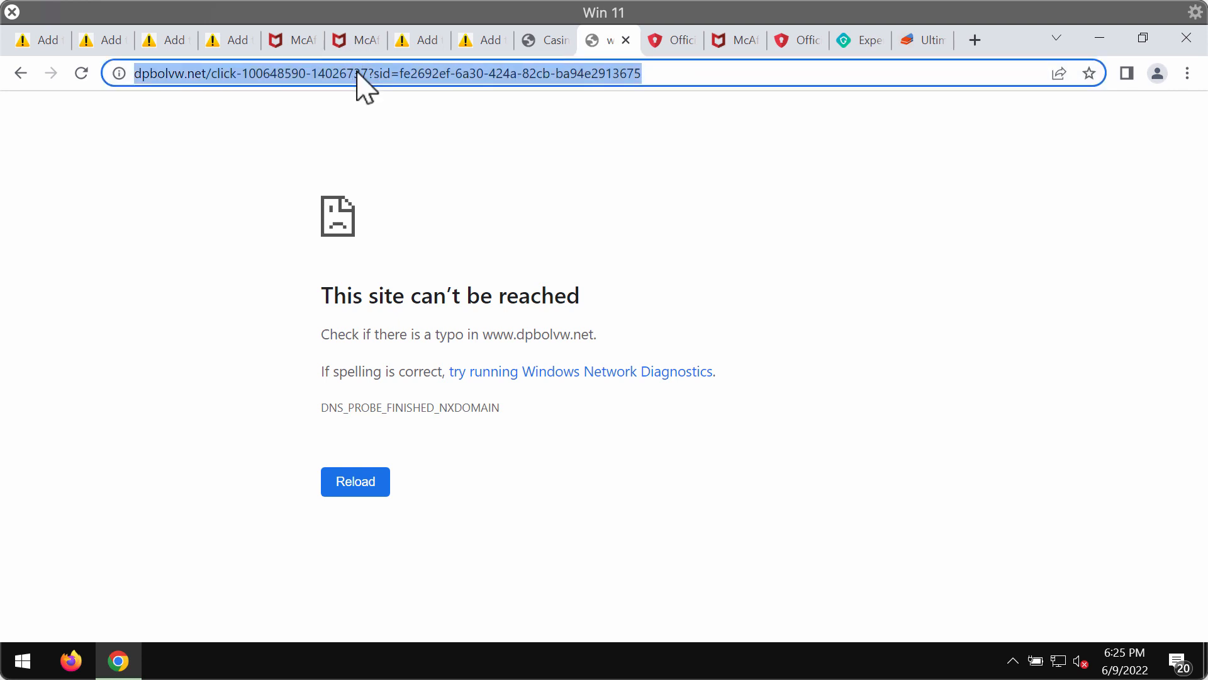
pyautogui.rightClick(20, 661)
pyautogui.write('c')
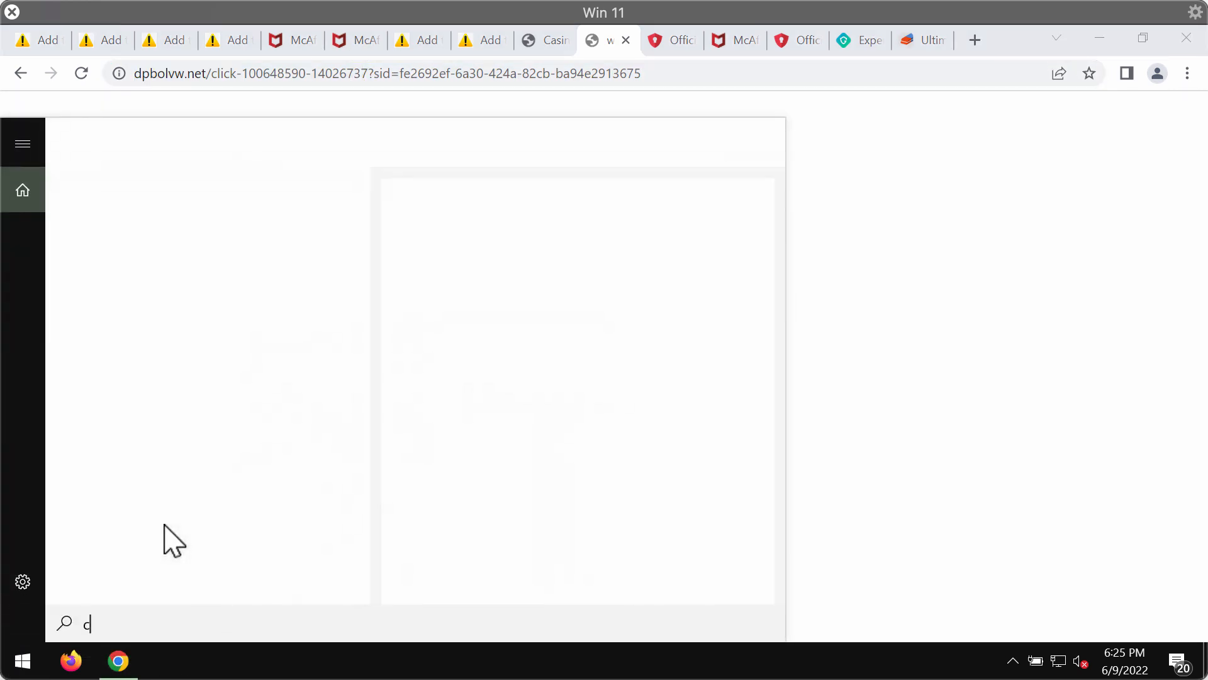
# - Search for and open Control Panel, then visit combocleaner.com and reach the desktop
pyautogui.write('ontrol Panel')
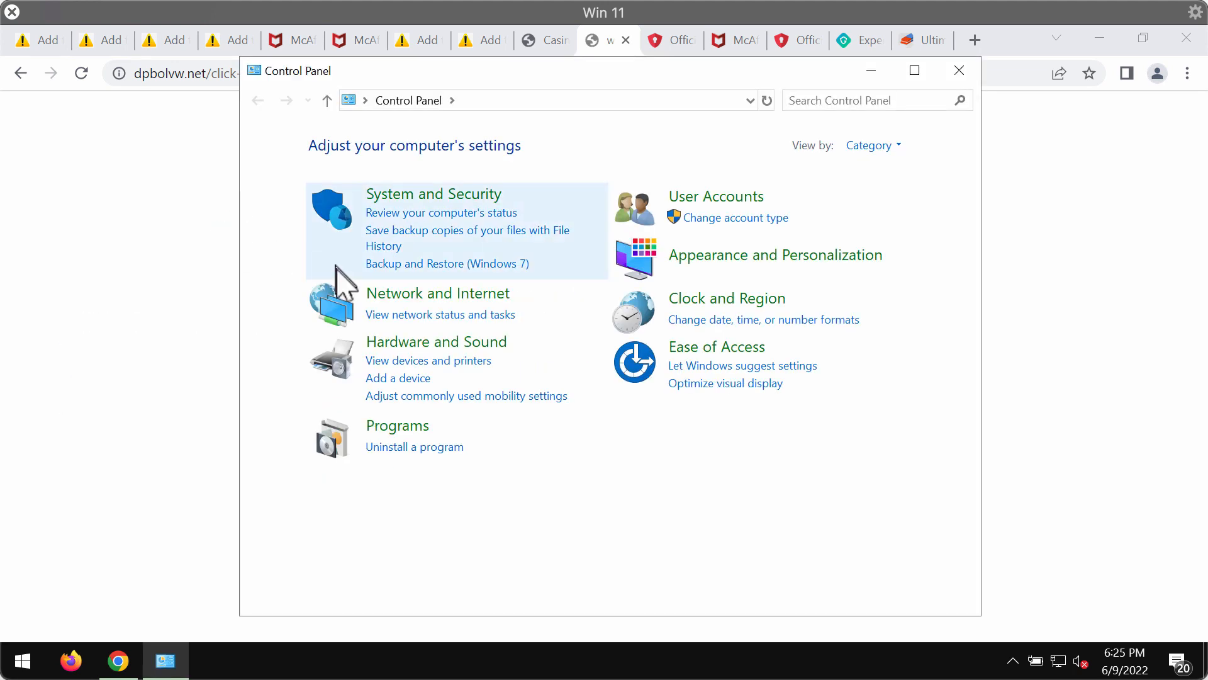
pyautogui.click(415, 446)
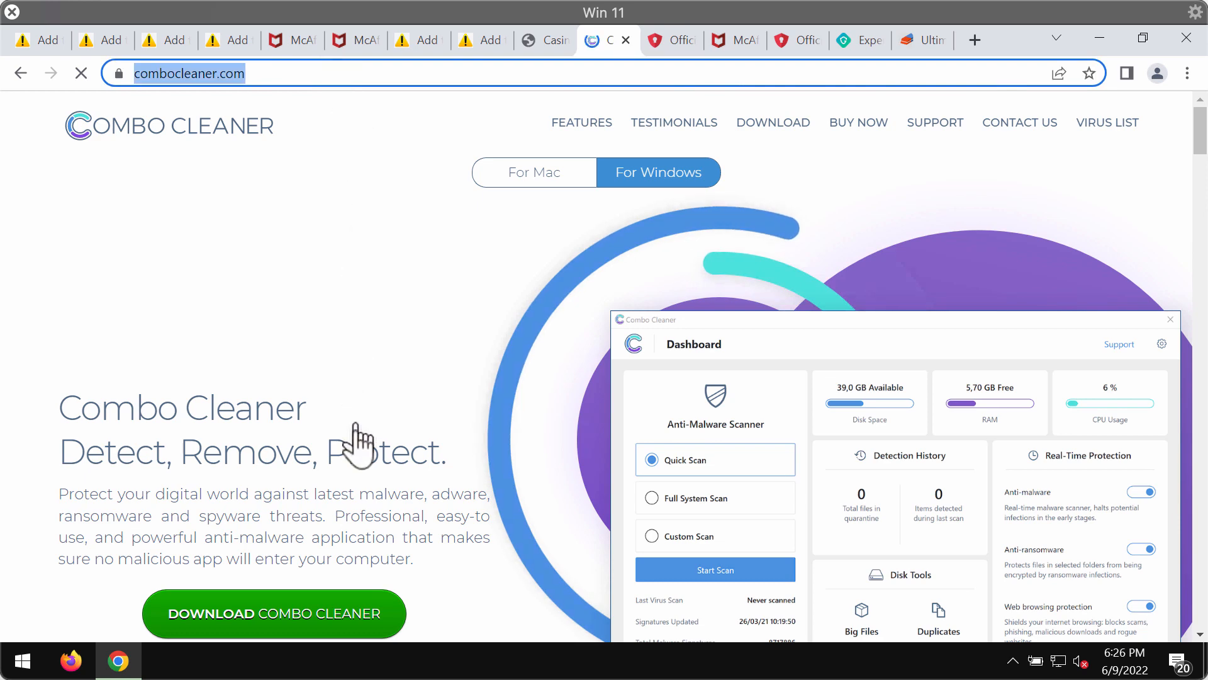
pyautogui.scroll(-3)
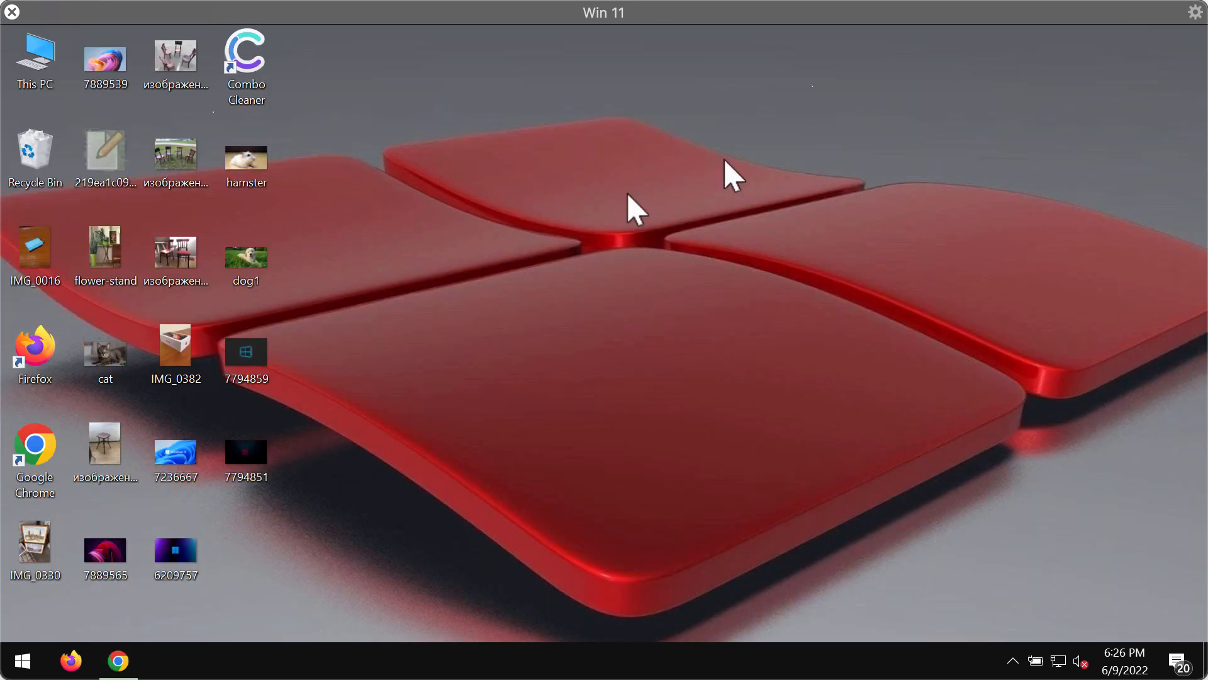
# - Launch Combo Cleaner from the desktop shortcut and start a Quick Scan
pyautogui.doubleClick(245, 54)
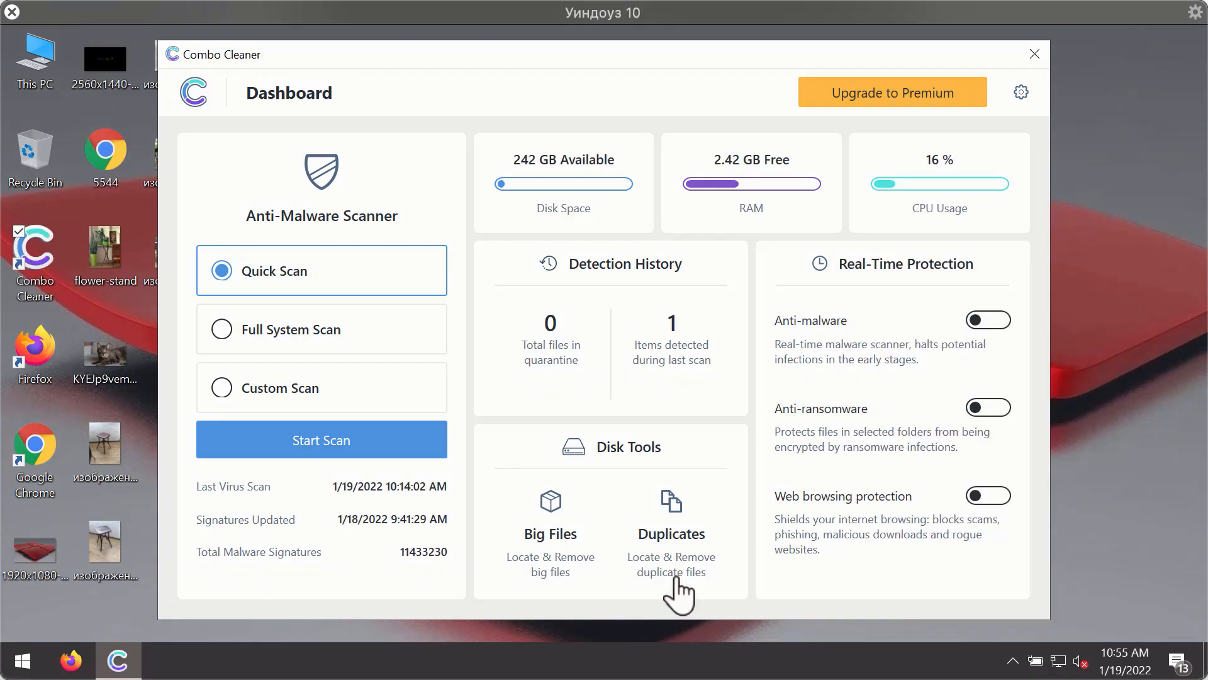
pyautogui.moveTo(738, 450)
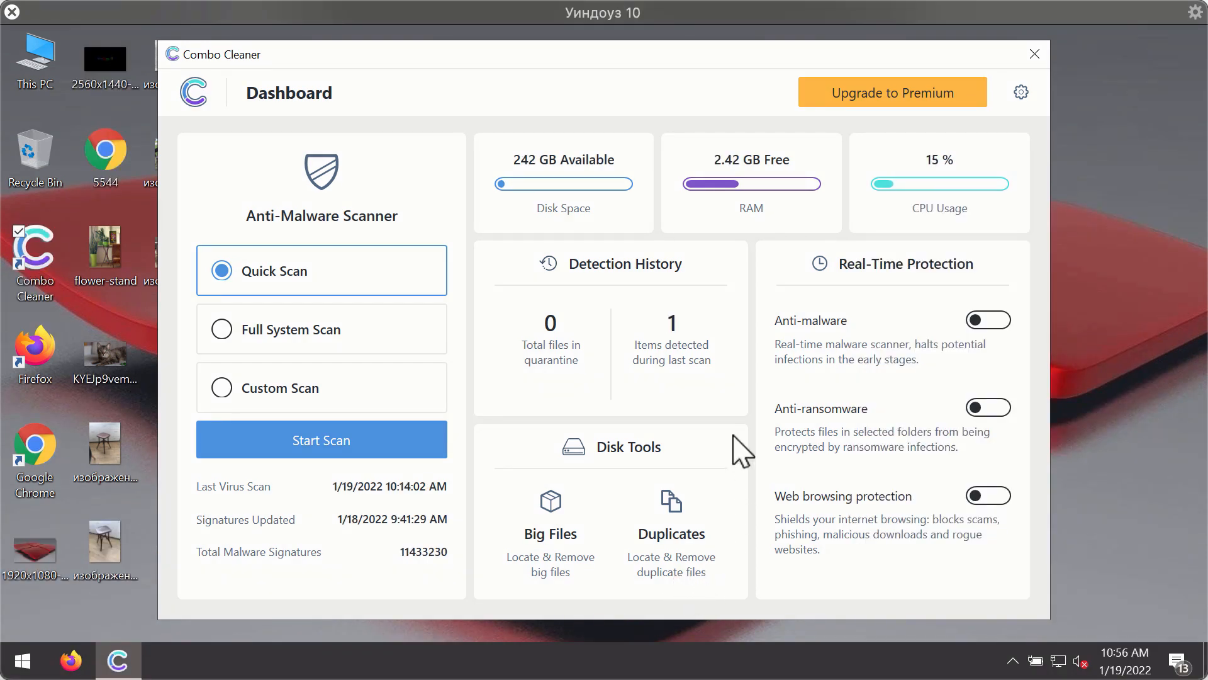
pyautogui.moveTo(786, 192)
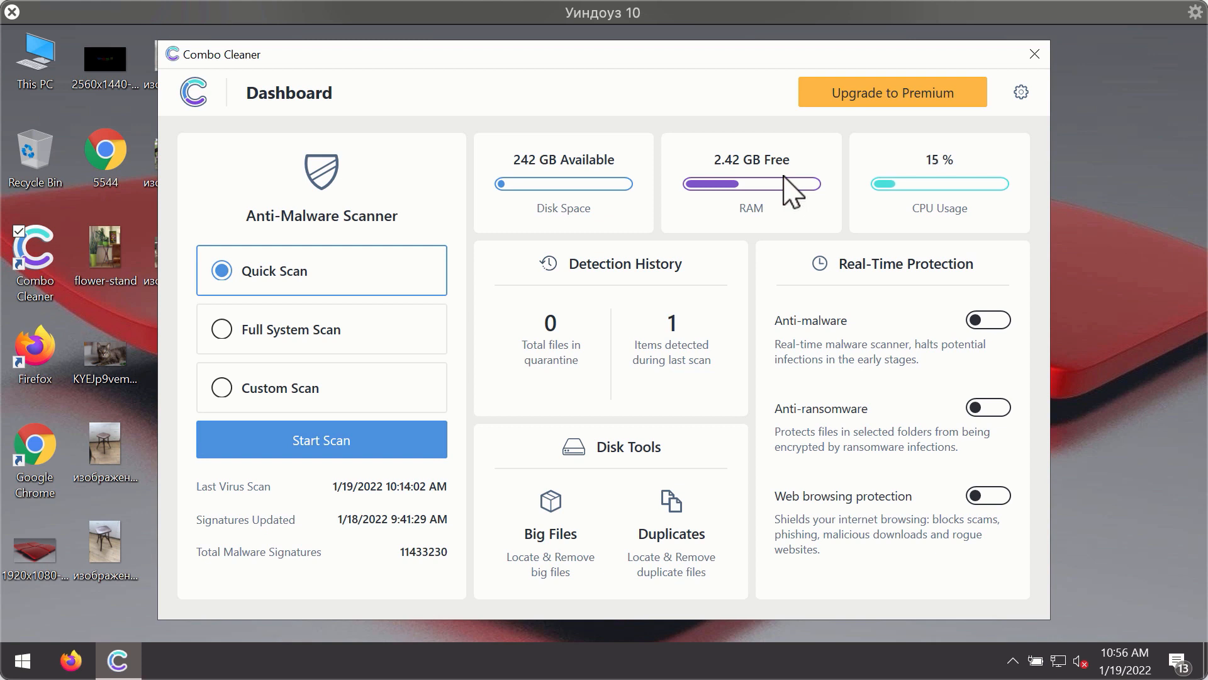
pyautogui.moveTo(313, 312)
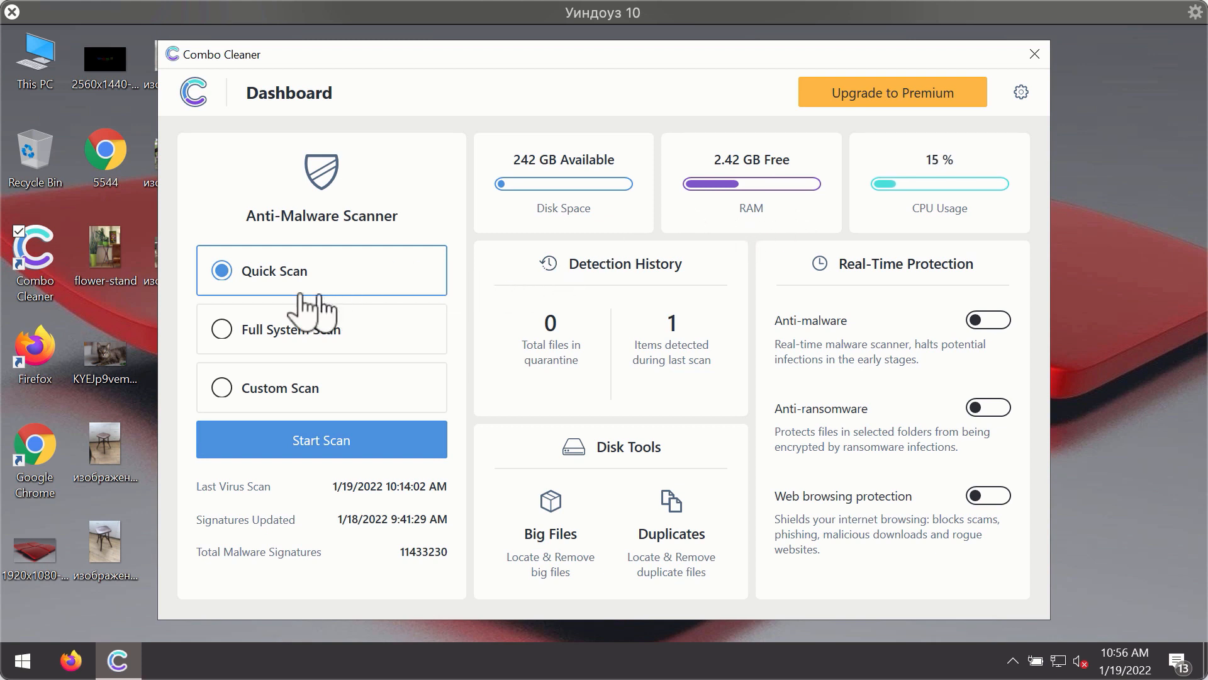
pyautogui.moveTo(345, 336)
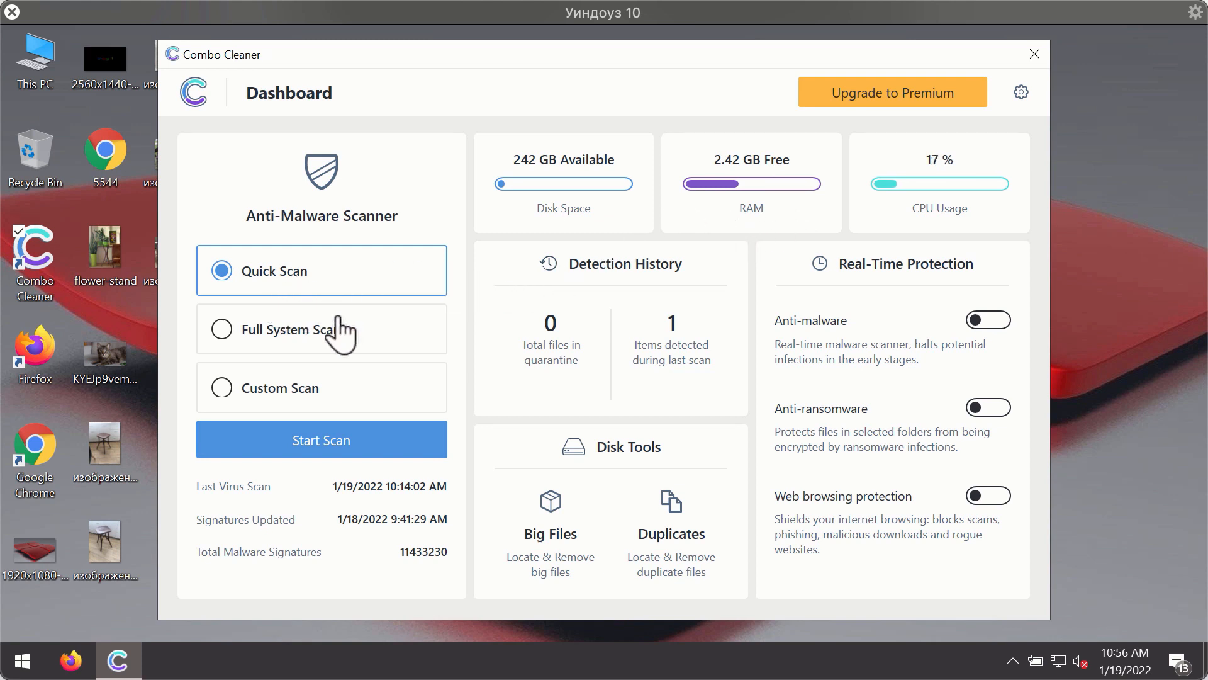
pyautogui.click(320, 440)
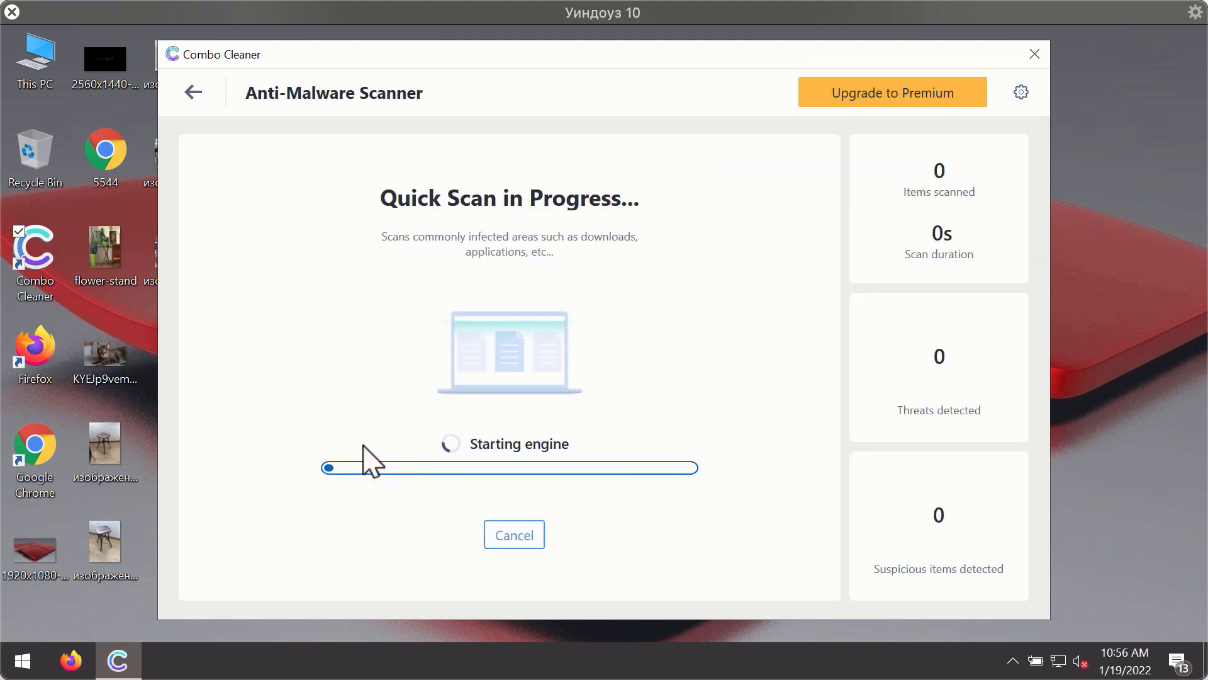
pyautogui.moveTo(596, 376)
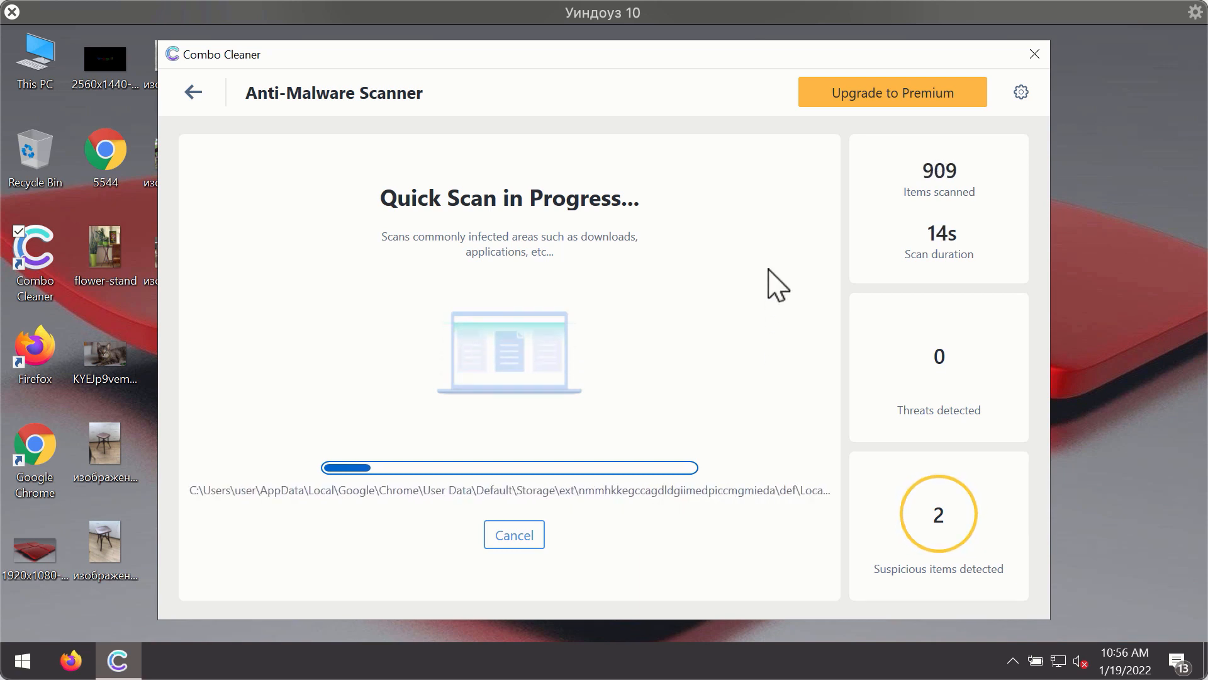
pyautogui.moveTo(639, 106)
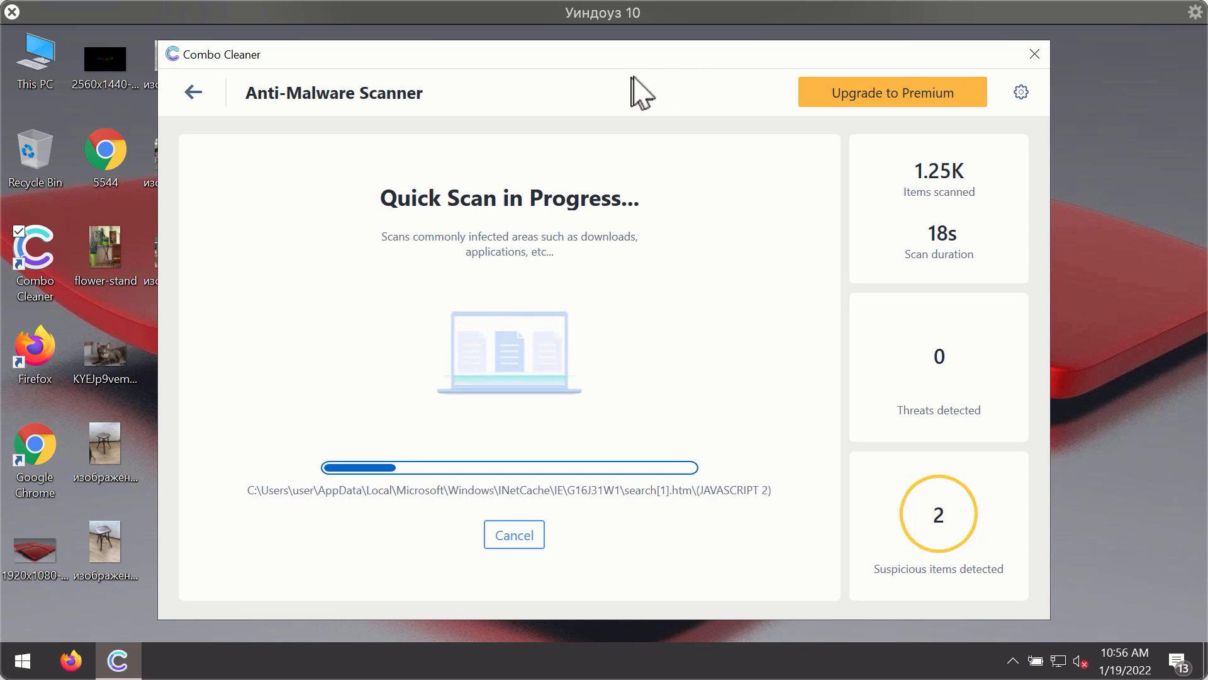
pyautogui.moveTo(1016, 82)
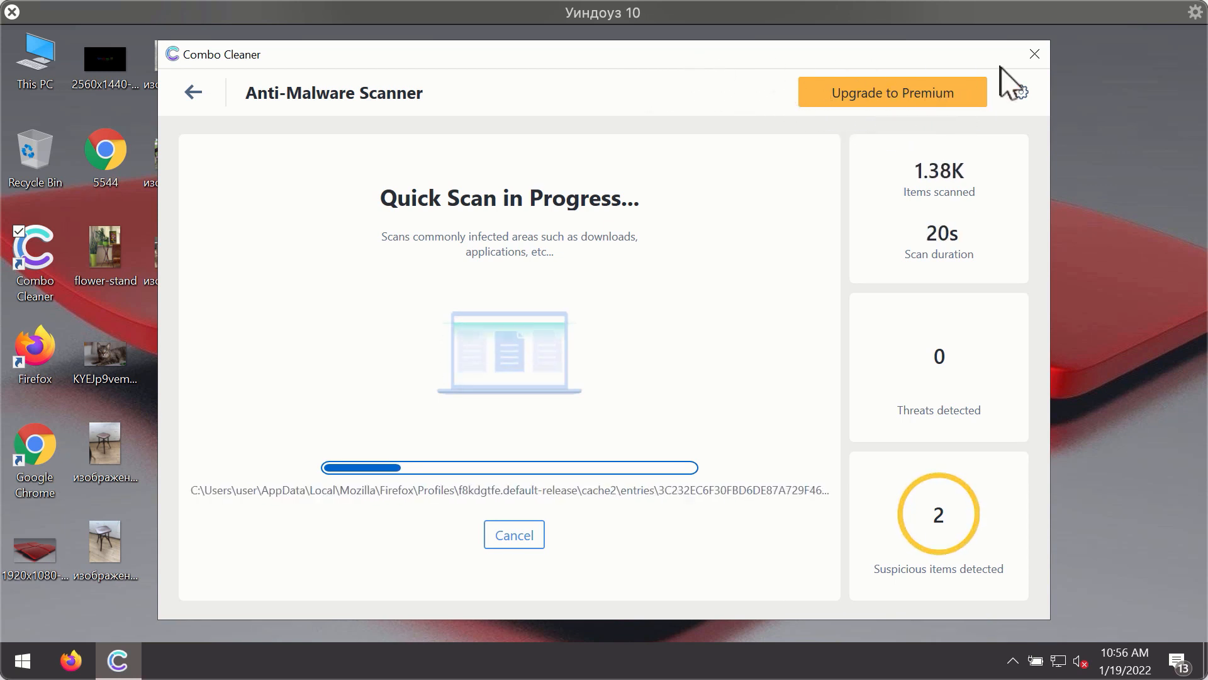
# - View the Anti-Ransomware settings' empty protected folders list, then return to the Dashboard
pyautogui.click(1019, 92)
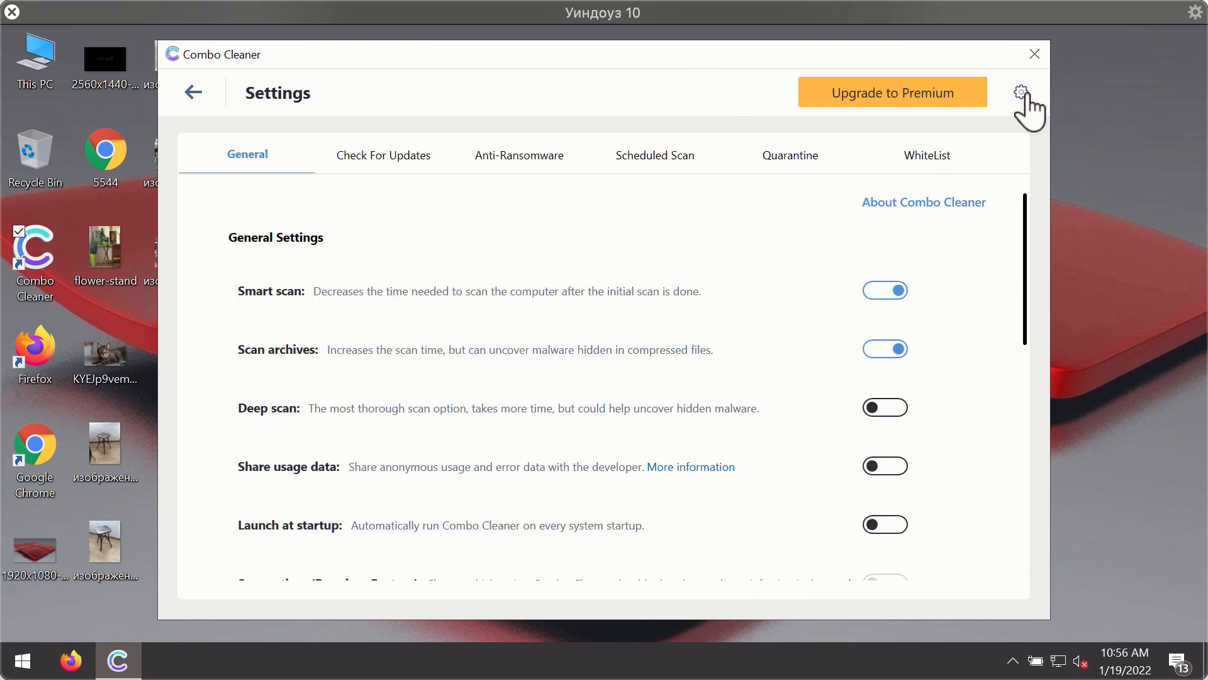
pyautogui.moveTo(510, 158)
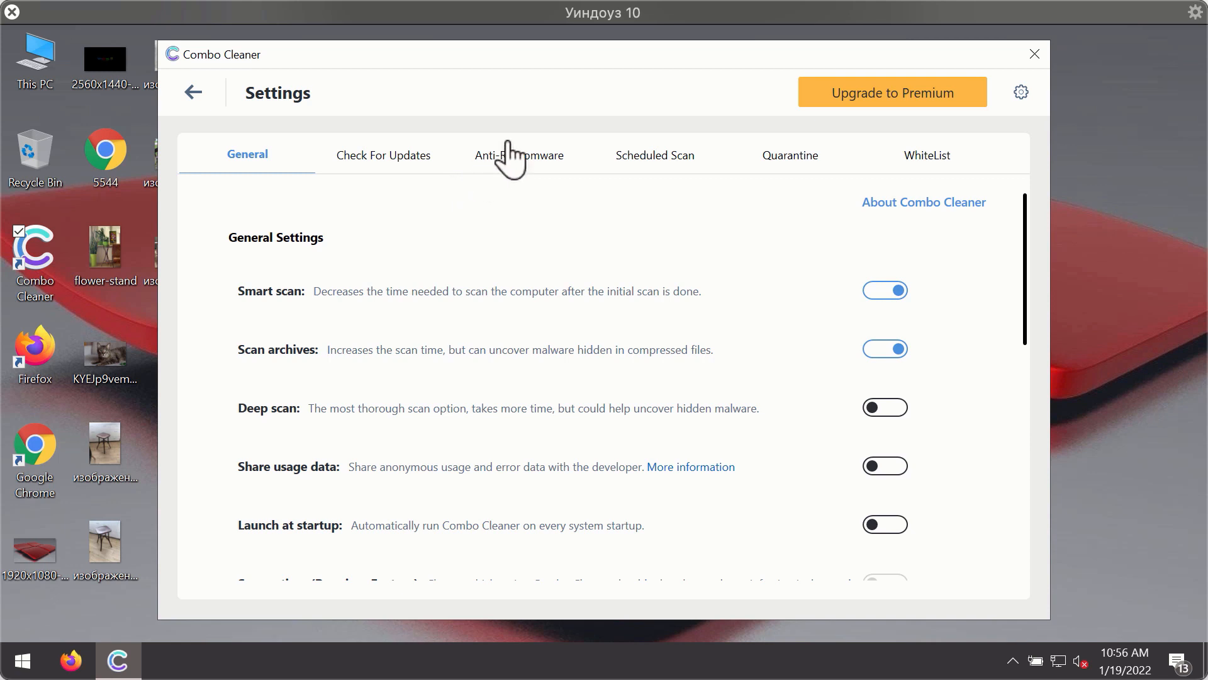
pyautogui.click(519, 155)
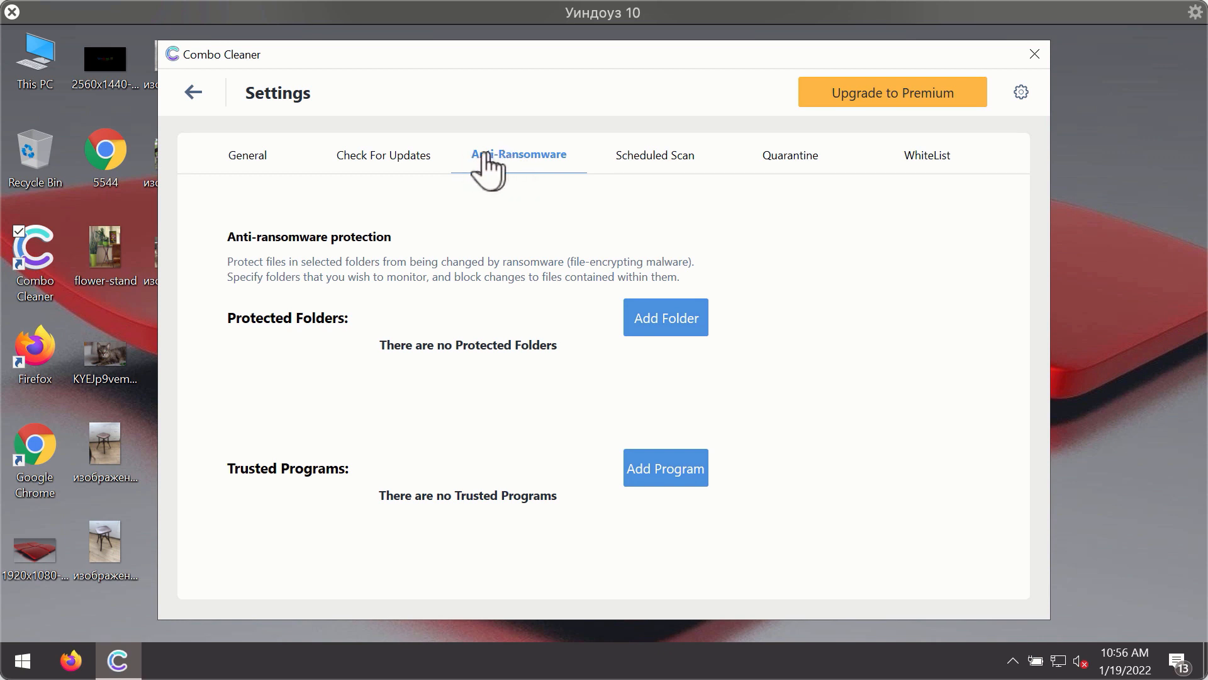
pyautogui.moveTo(655, 135)
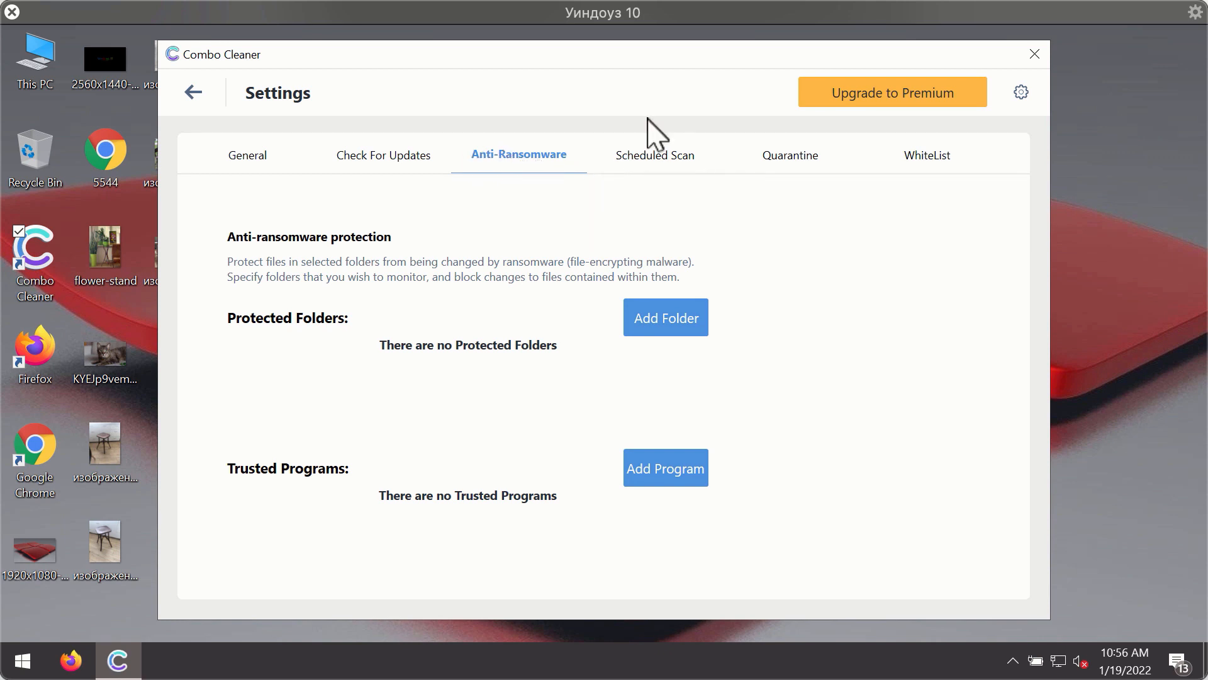
pyautogui.moveTo(666, 317)
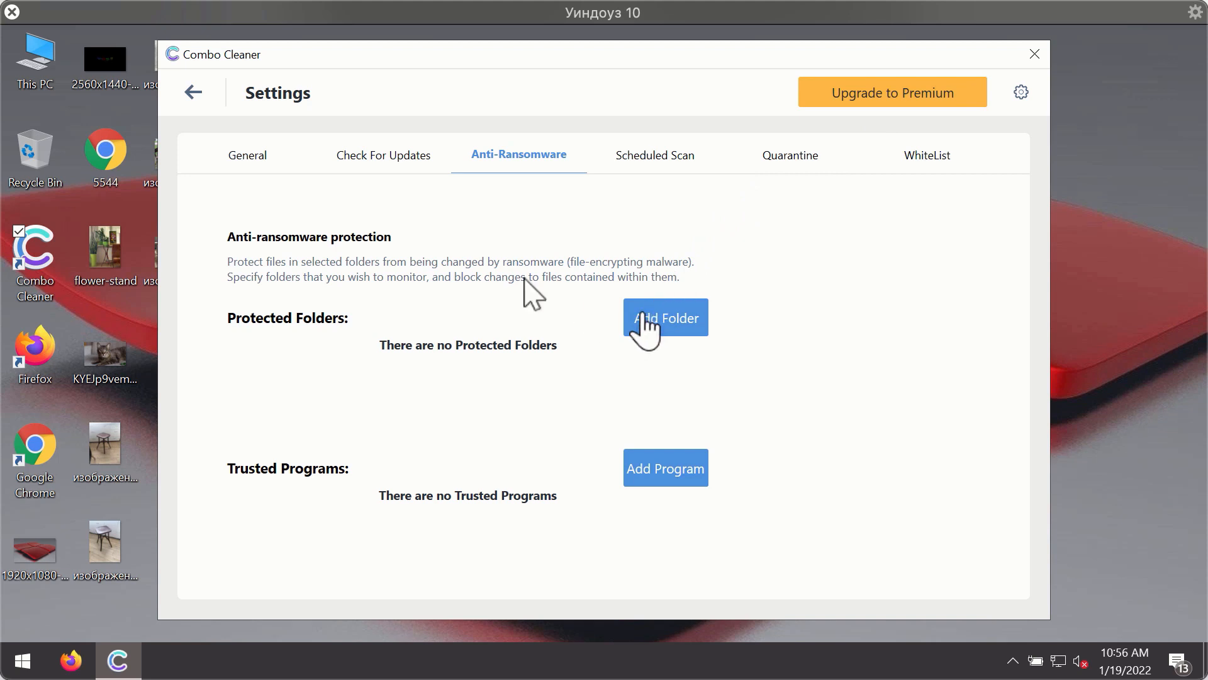
pyautogui.moveTo(785, 181)
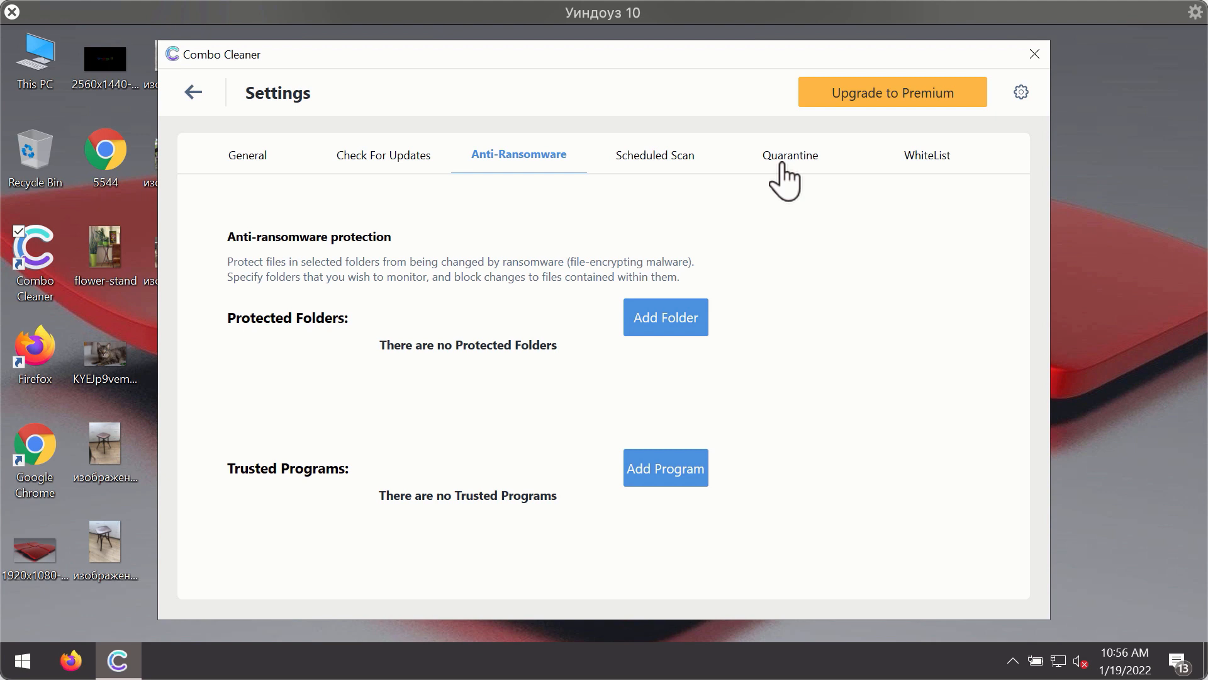
pyautogui.moveTo(745, 83)
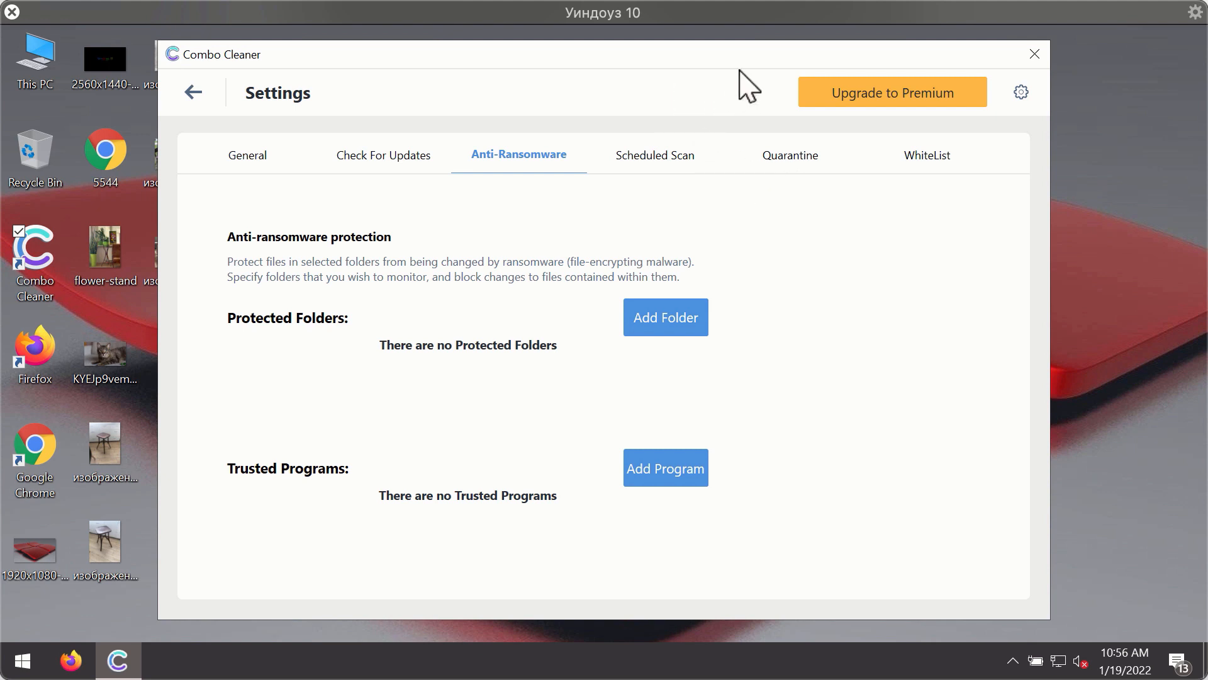
pyautogui.moveTo(210, 124)
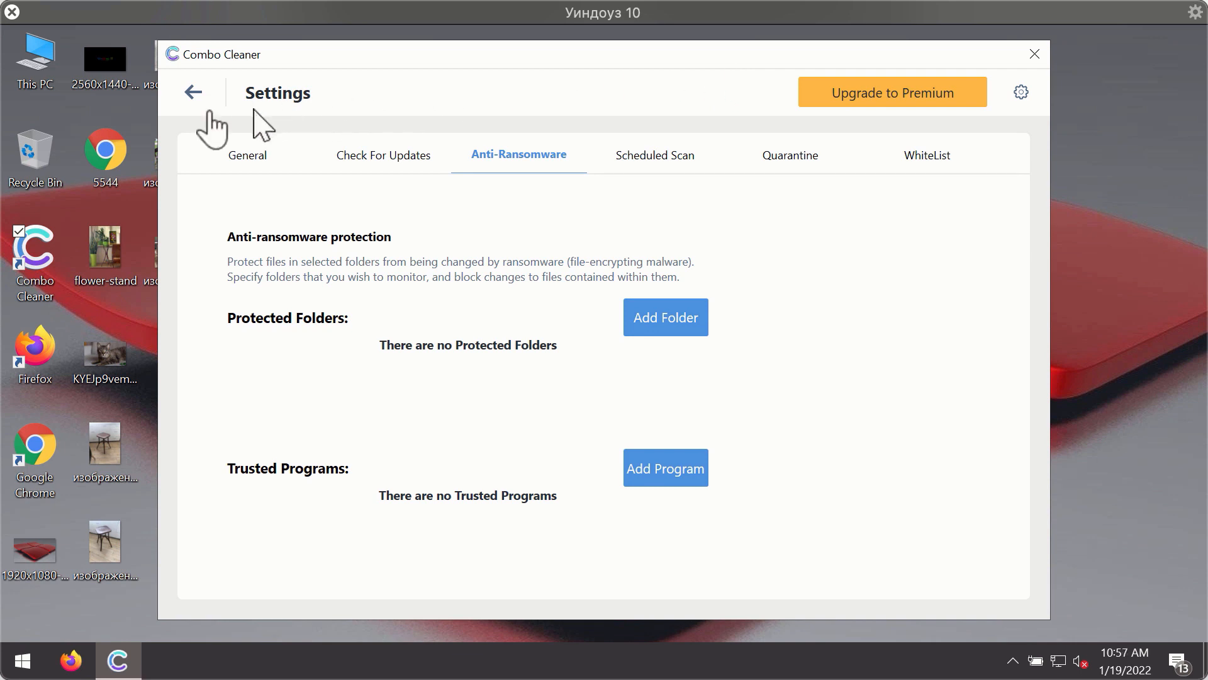
pyautogui.click(193, 92)
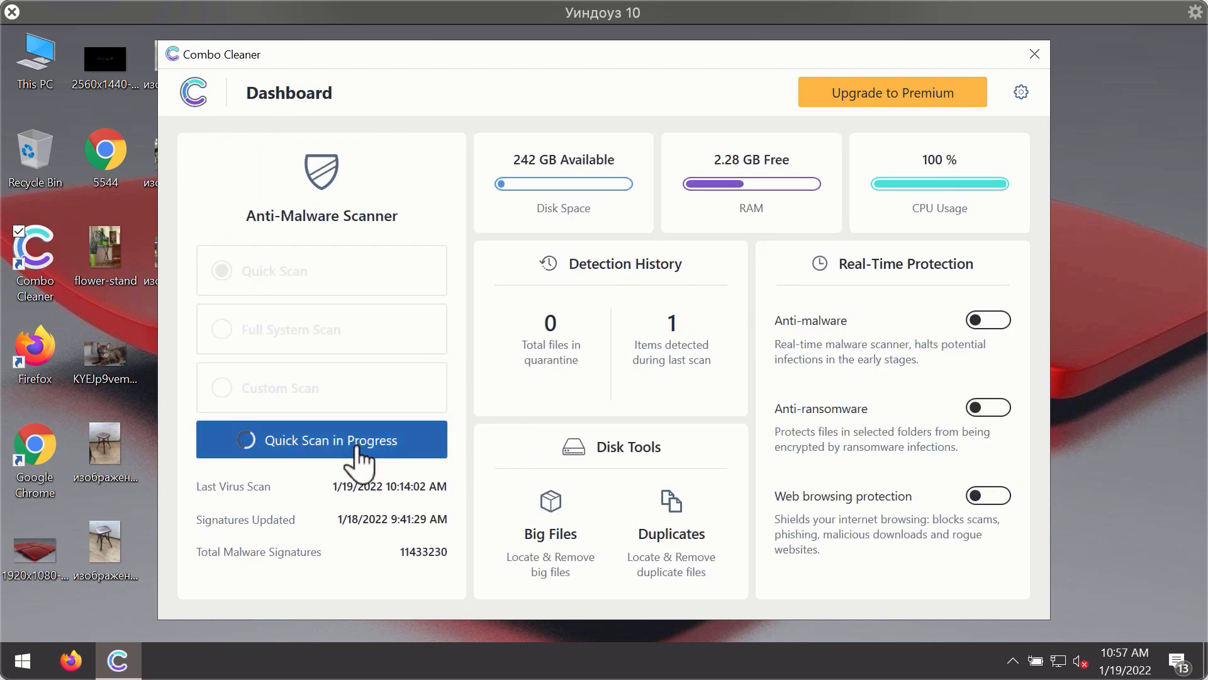
# - Reopen the Quick Scan progress and decline cancelling, so it finishes listing two adware threats
pyautogui.click(322, 439)
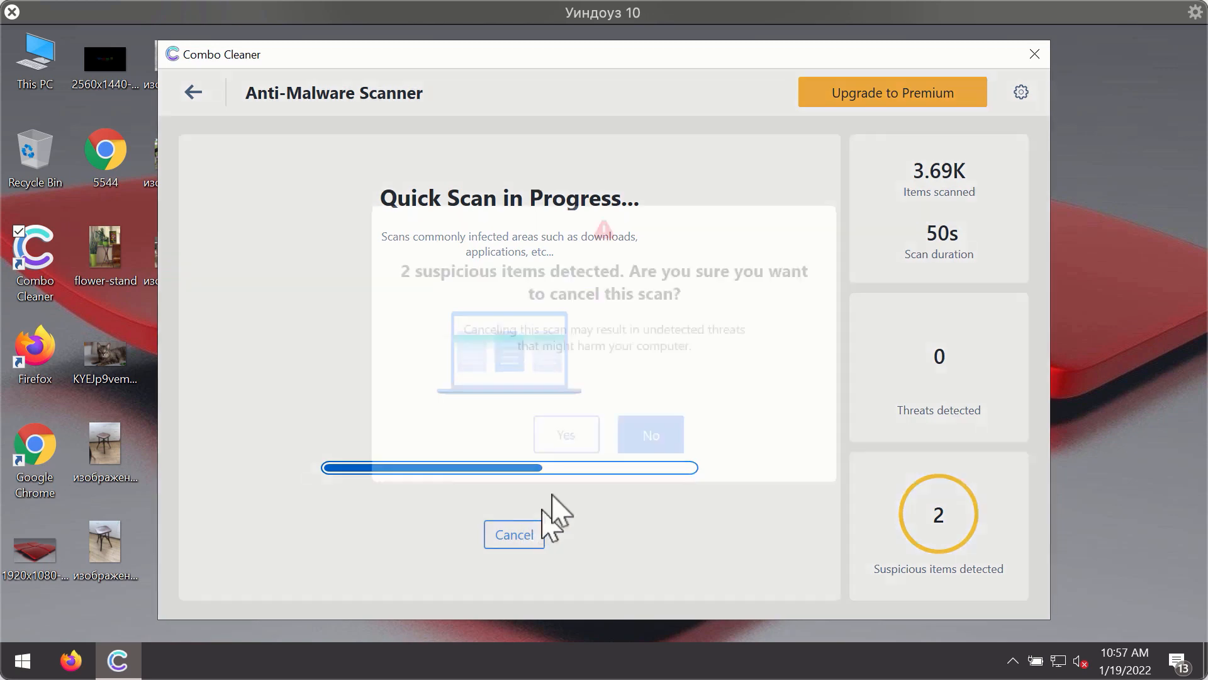
pyautogui.click(565, 434)
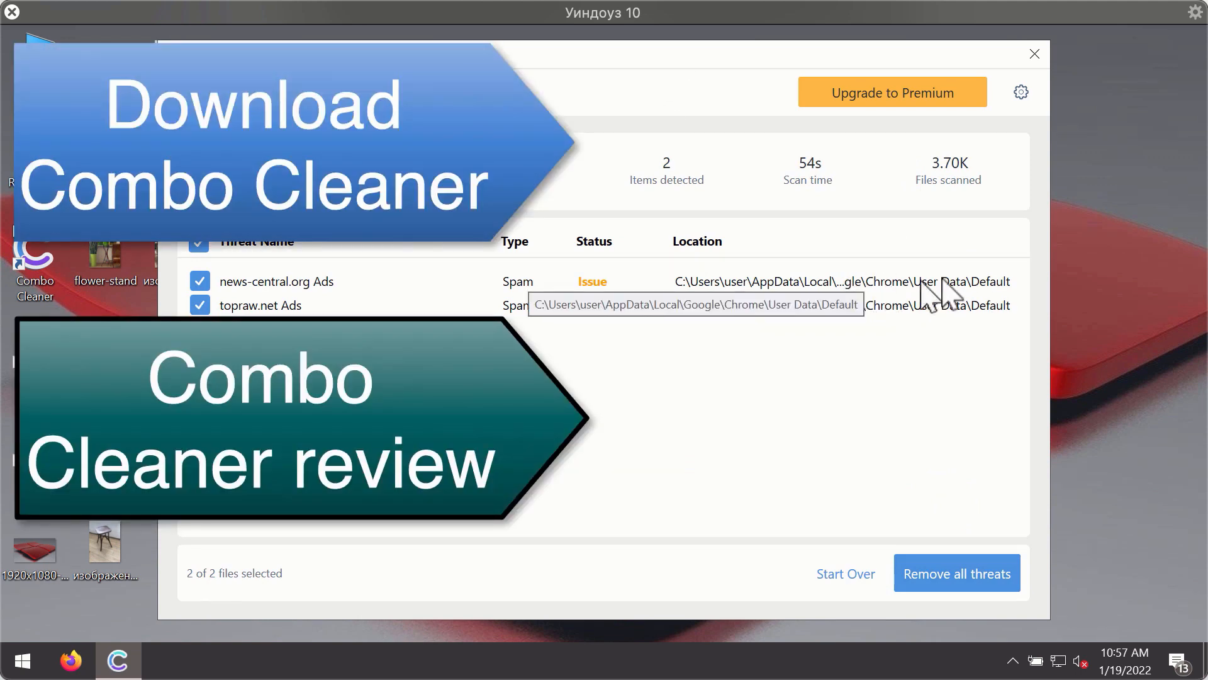
pyautogui.moveTo(933, 308)
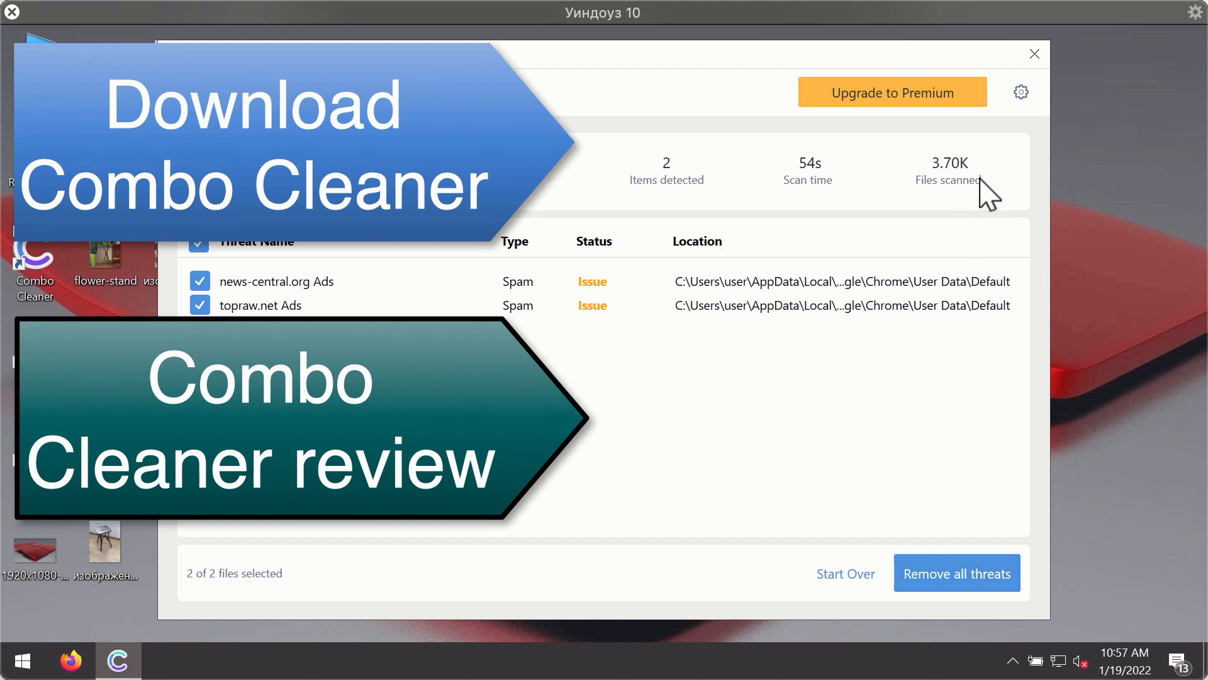
pyautogui.moveTo(890, 312)
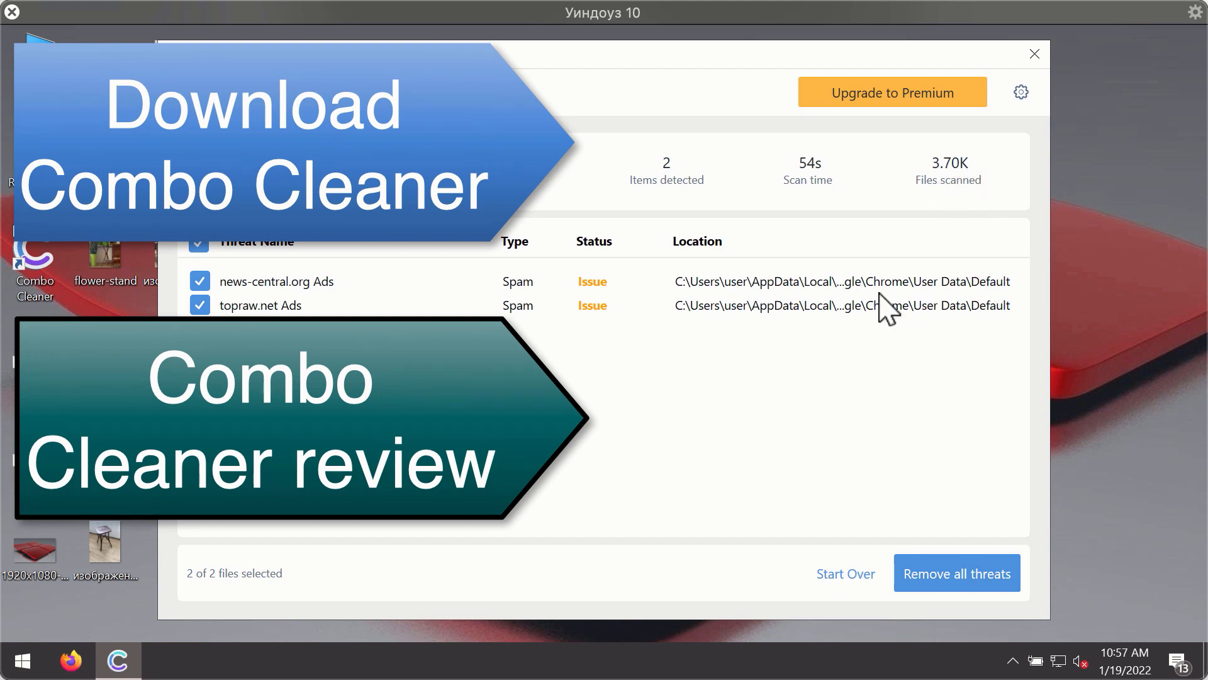
pyautogui.moveTo(855, 301)
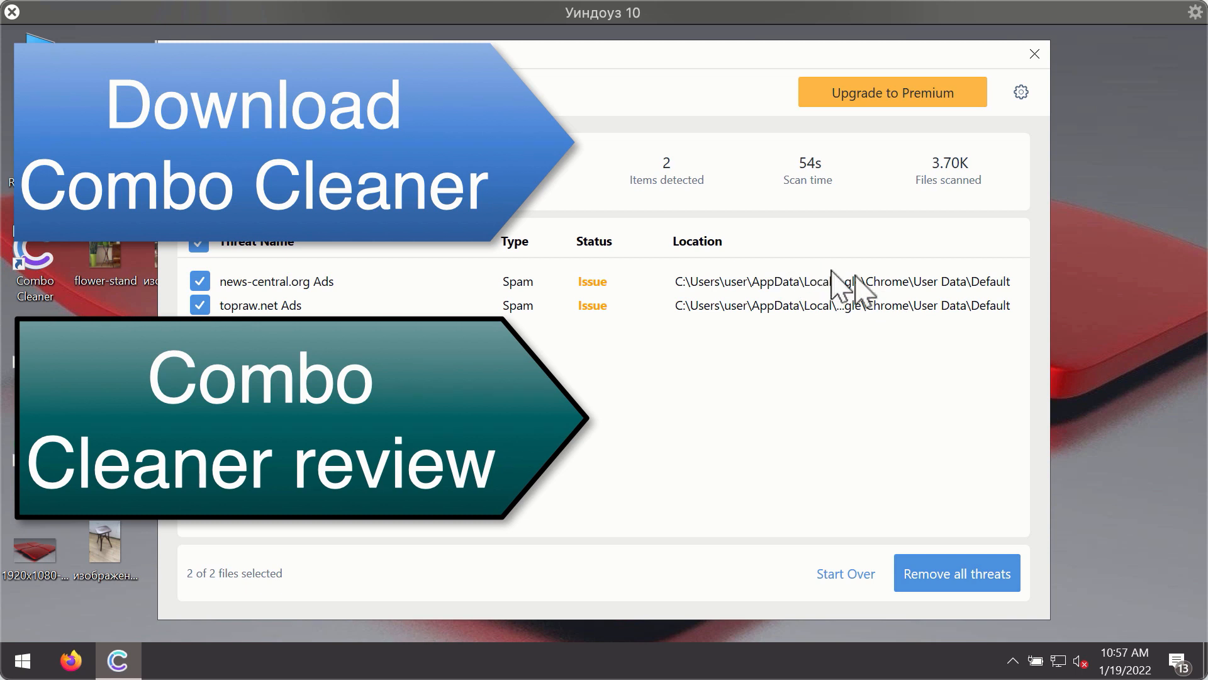
pyautogui.moveTo(855, 292)
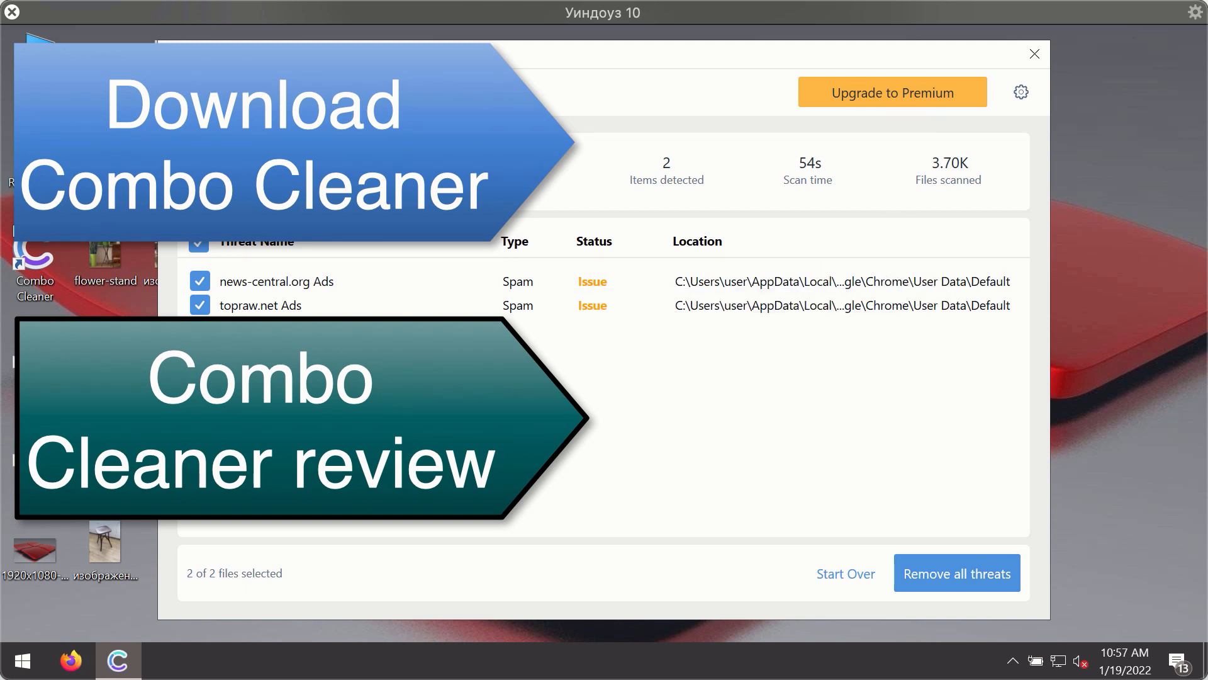